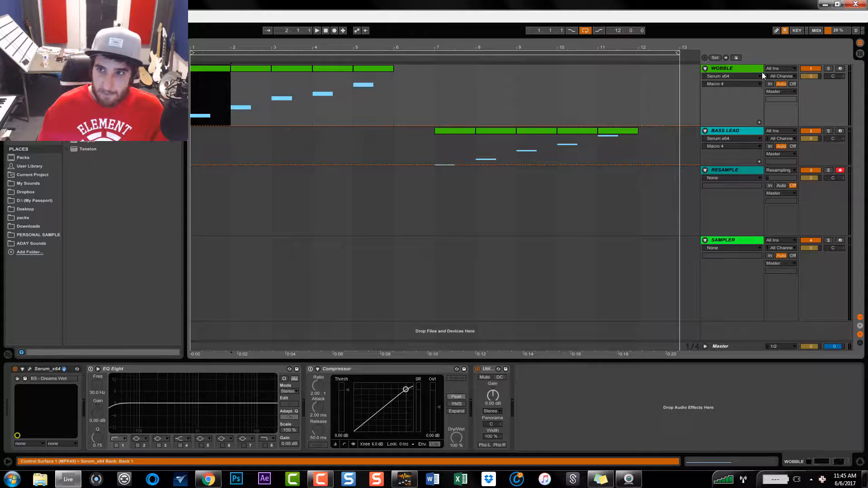
Step: Duplicate the SAMPLER track so a second Sampler track sits below it
left_click(722, 239)
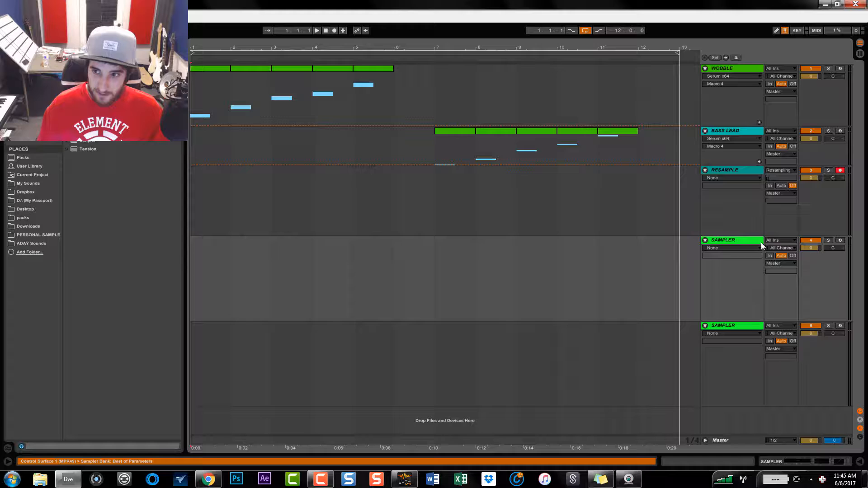
Step: Keep Resampling as the RESAMPLE input, solo WOBBLE, and return the start position to the beginning
left_click(724, 170)
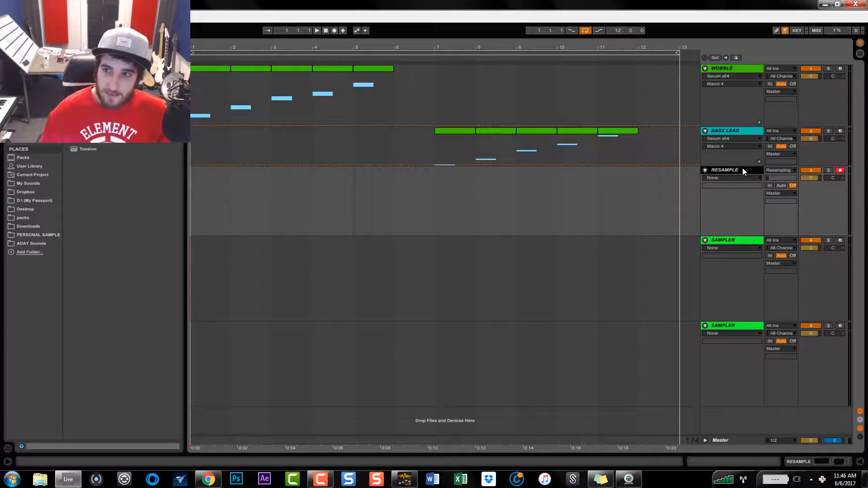
left_click(780, 170)
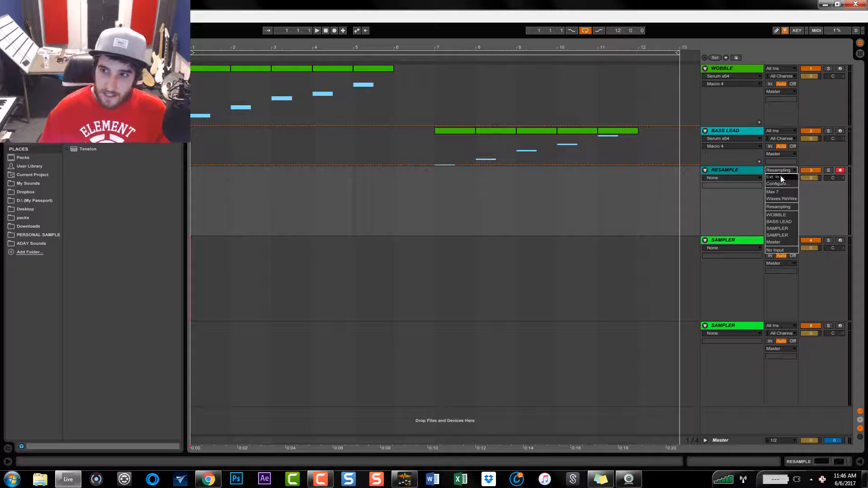
left_click(778, 206)
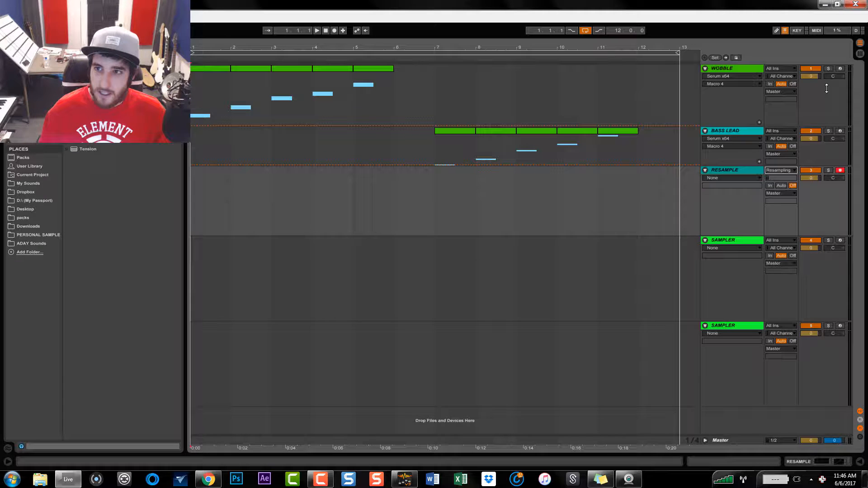
left_click(827, 68)
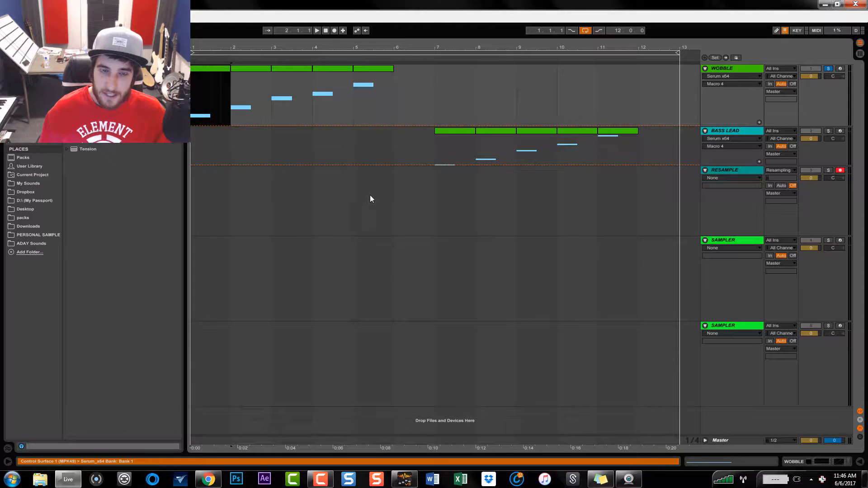
left_click(325, 31)
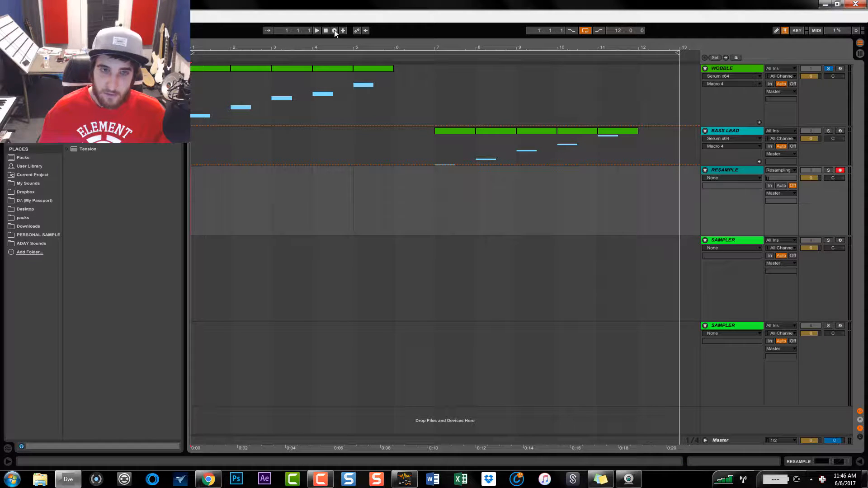
left_click(325, 31)
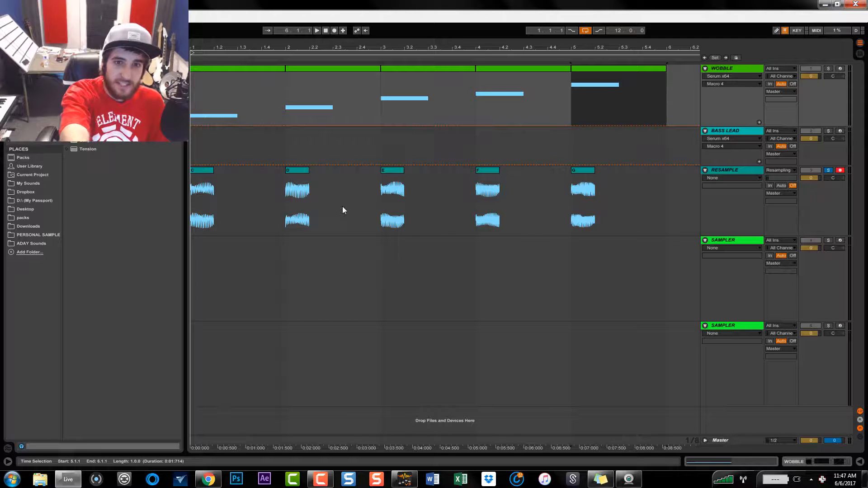
mouse_move(422, 183)
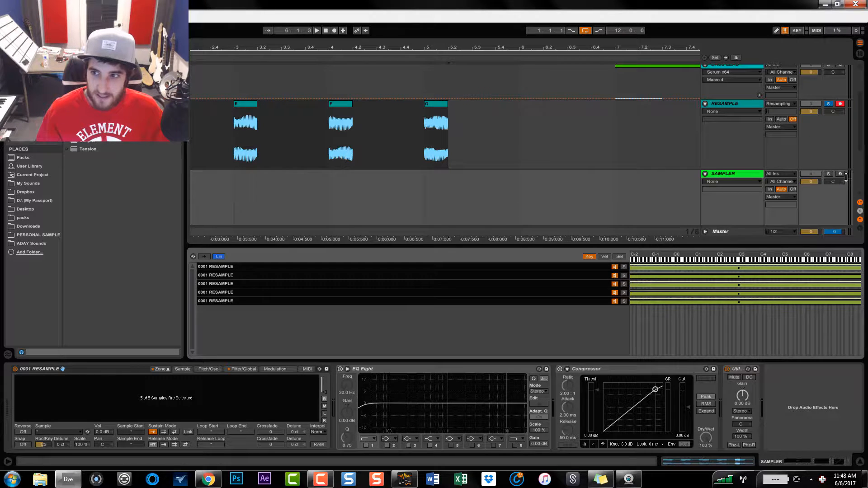
left_click(828, 173)
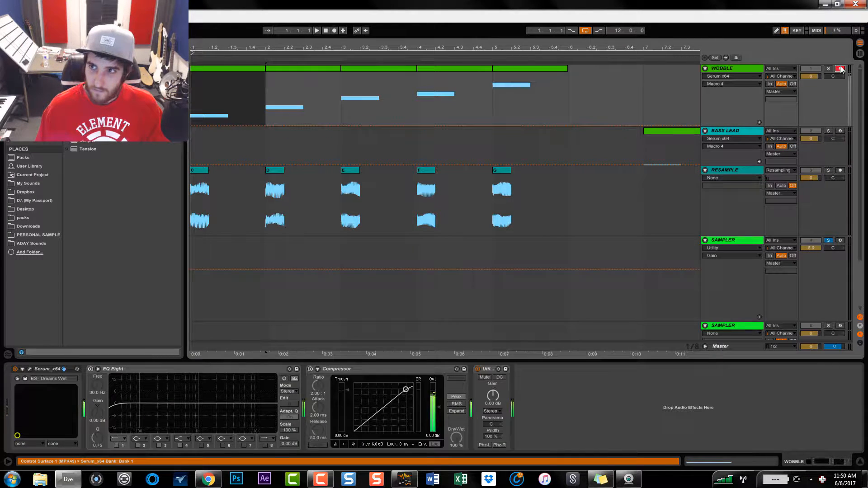
Step: Toggle the WOBBLE track's arm and solo buttons before auditioning the Sampler
left_click(829, 68)
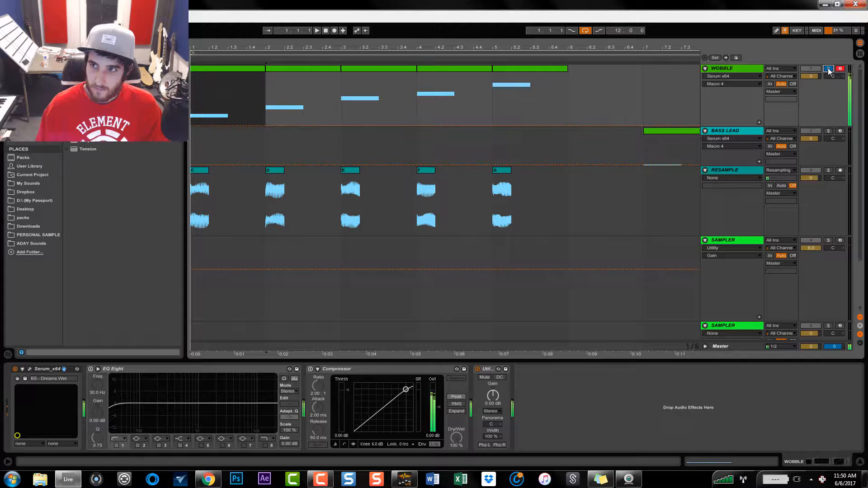
left_click(829, 68)
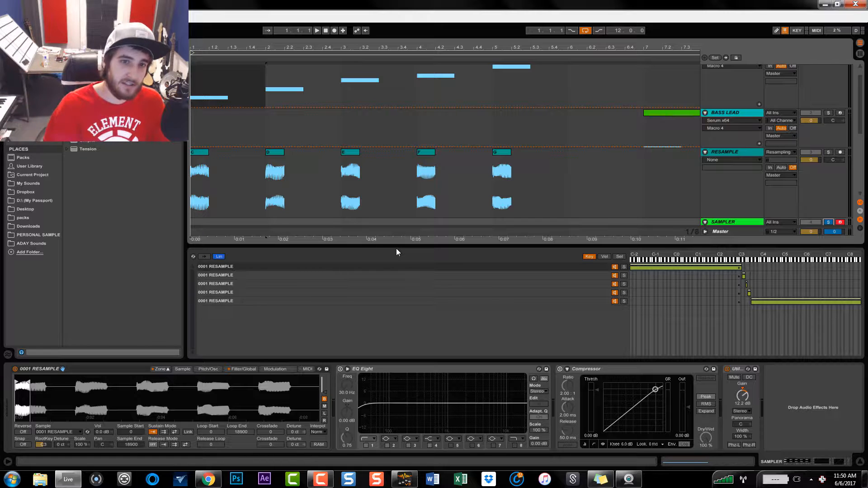
mouse_move(490, 357)
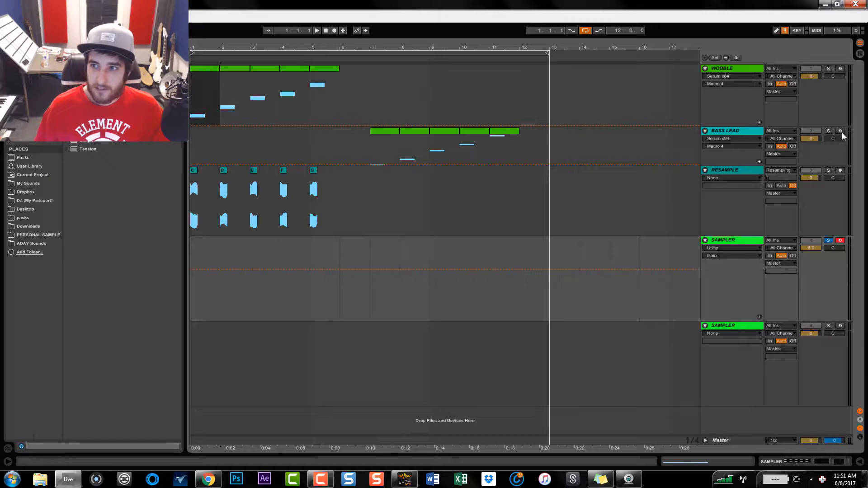
Step: Solo the BASS LEAD track so only it feeds the Resample recording
left_click(840, 130)
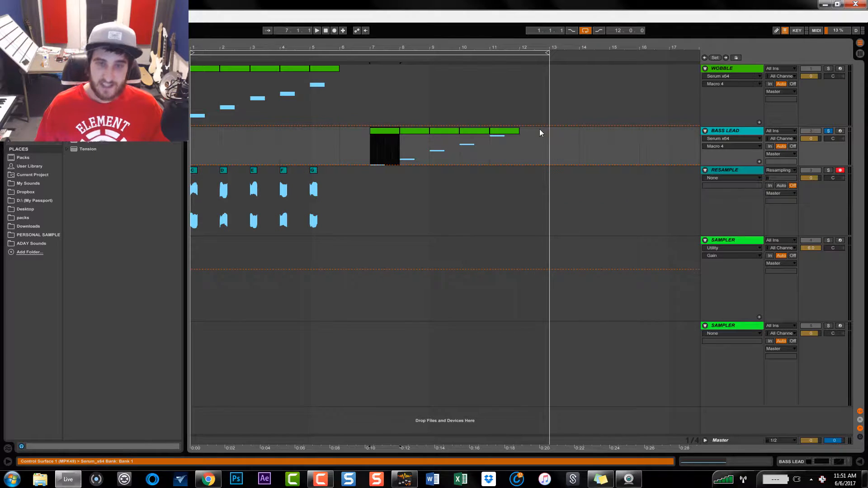
Step: Record the bass lead into RESAMPLE and split the recording into one clip per note
left_click(316, 30)
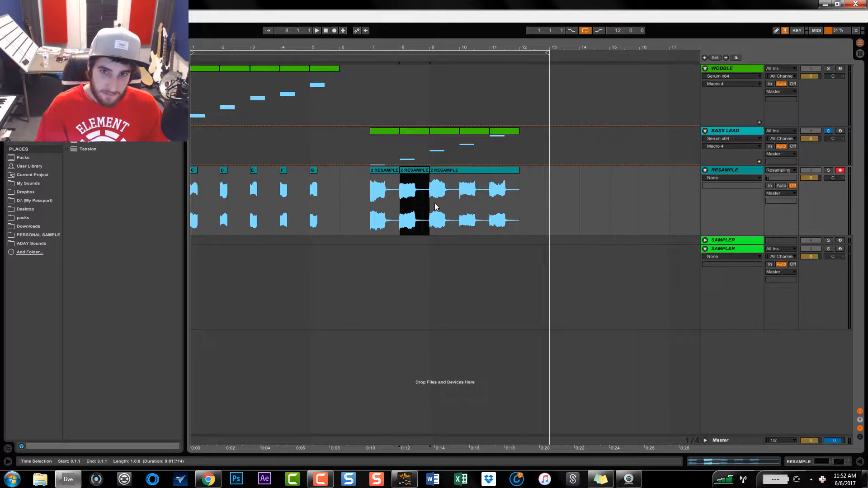
left_click(474, 206)
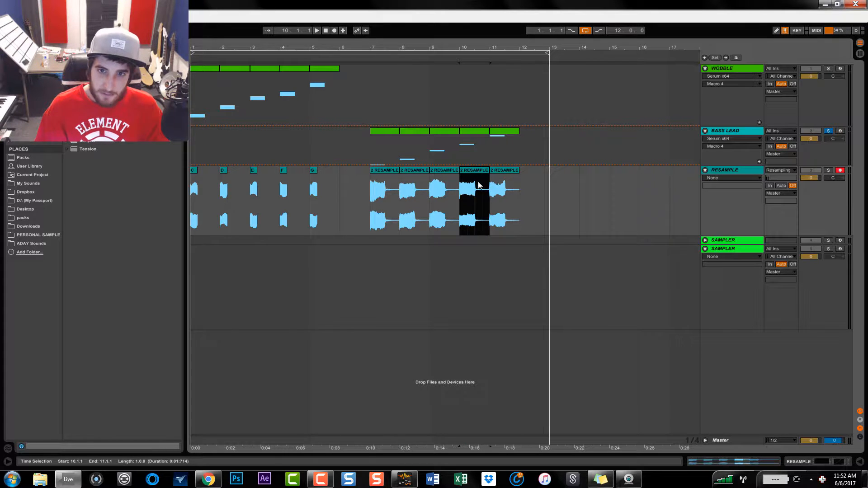
left_click(381, 188)
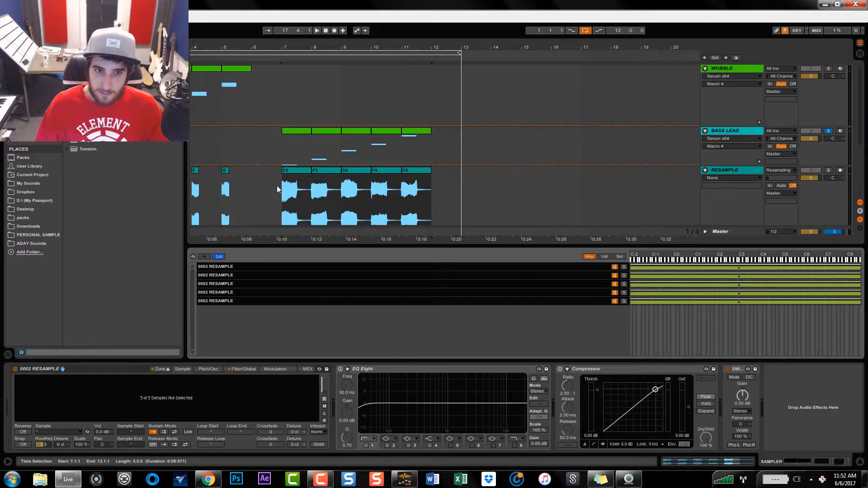
Step: Select the five split bass lead clips on the Resample track for the Sampler's Zone editor
left_click(344, 170)
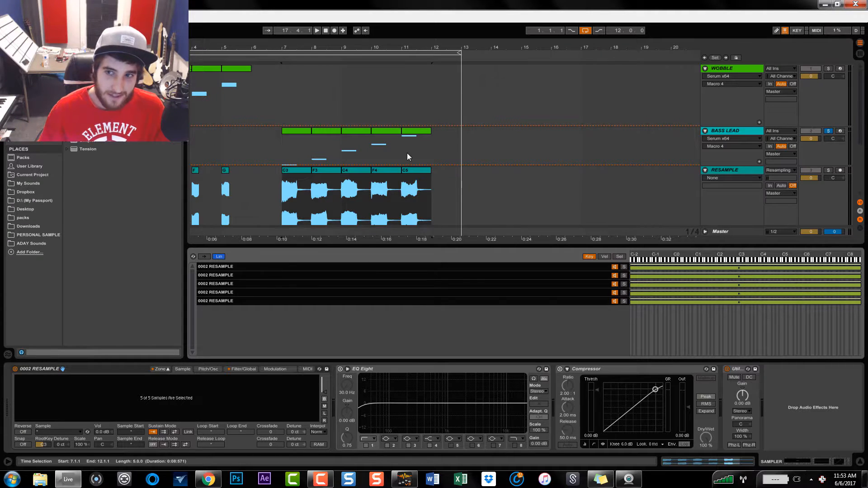
mouse_move(571, 232)
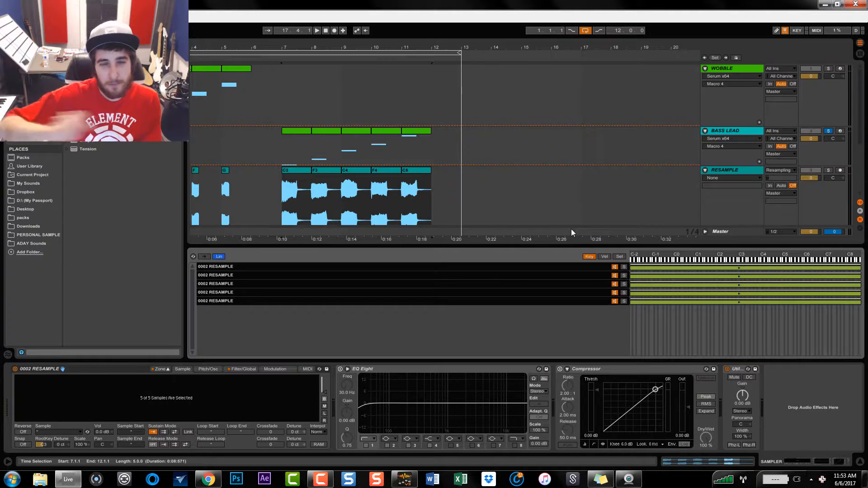
mouse_move(543, 222)
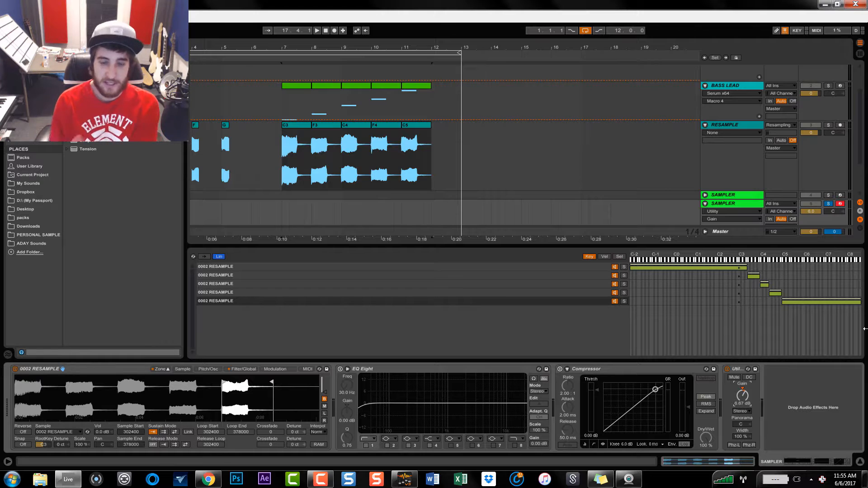
mouse_move(814, 347)
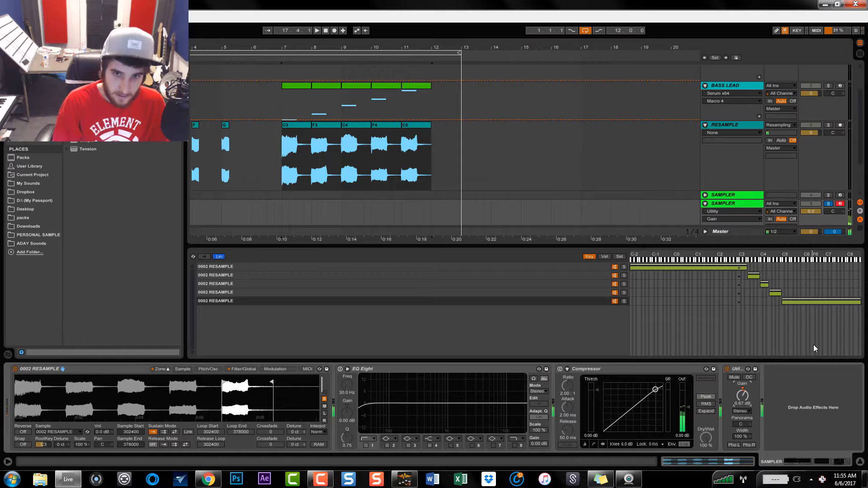
mouse_move(822, 320)
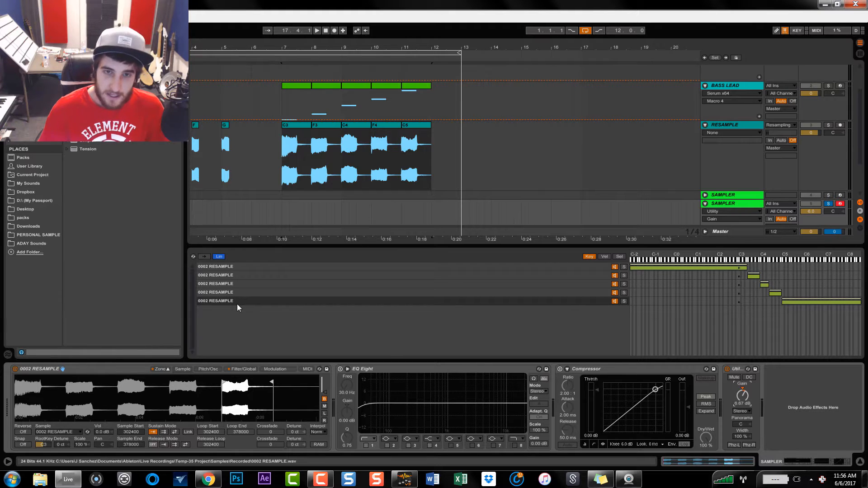
mouse_move(247, 309)
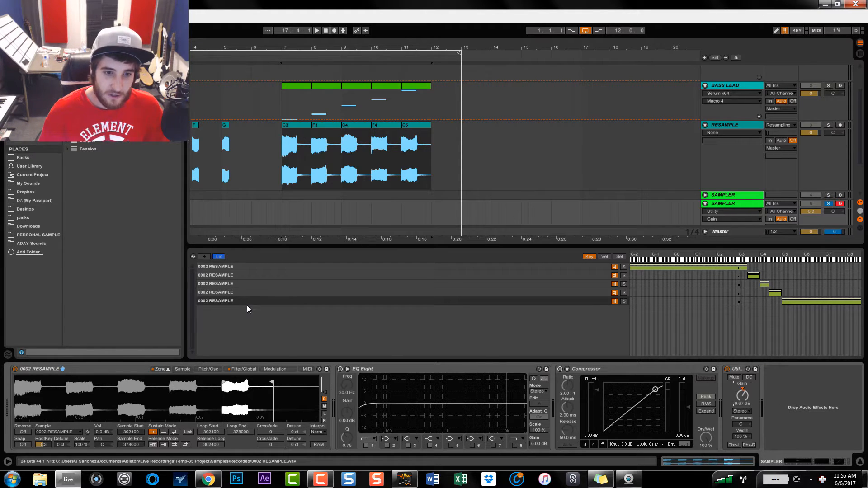